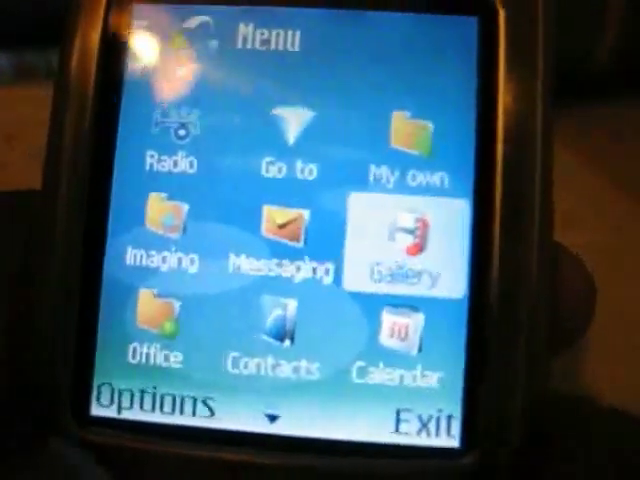
Open Gallery on the phone and choose its Images & video collection.
left_click(401, 245)
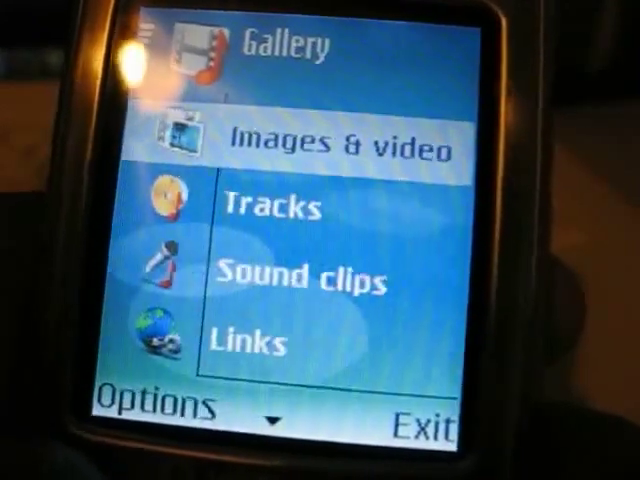
left_click(340, 145)
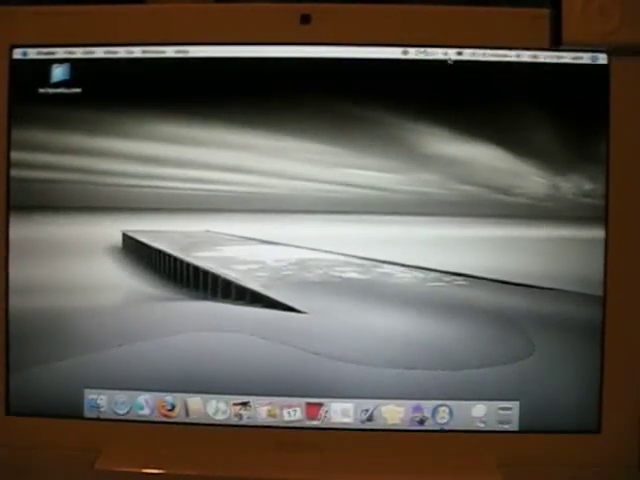
In Bluetooth Preferences Sharing, set Bluetooth File Exchange to accept files without warning.
left_click(459, 55)
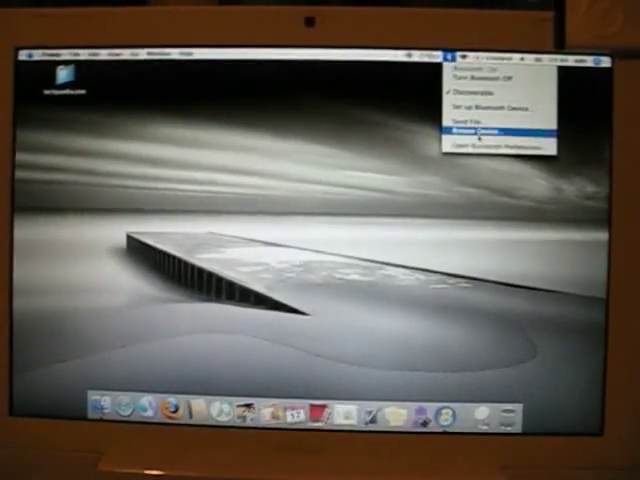
left_click(485, 130)
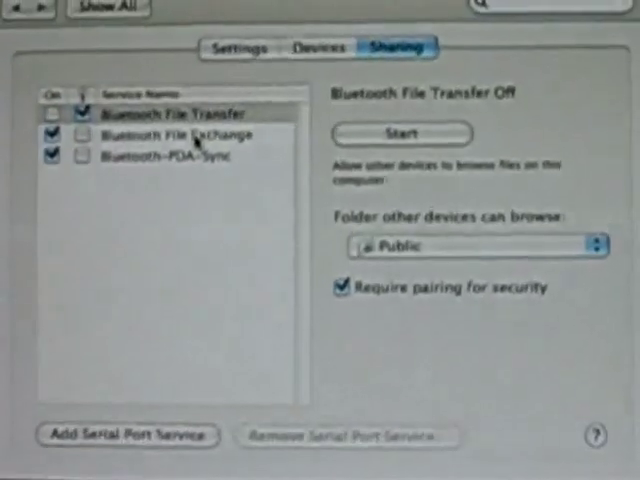
left_click(185, 134)
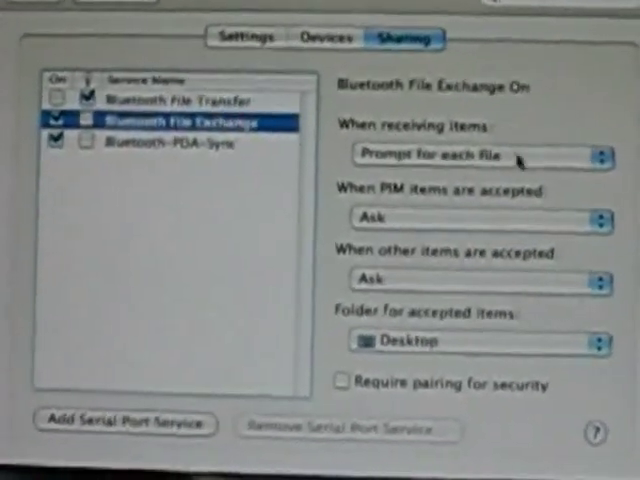
left_click(480, 157)
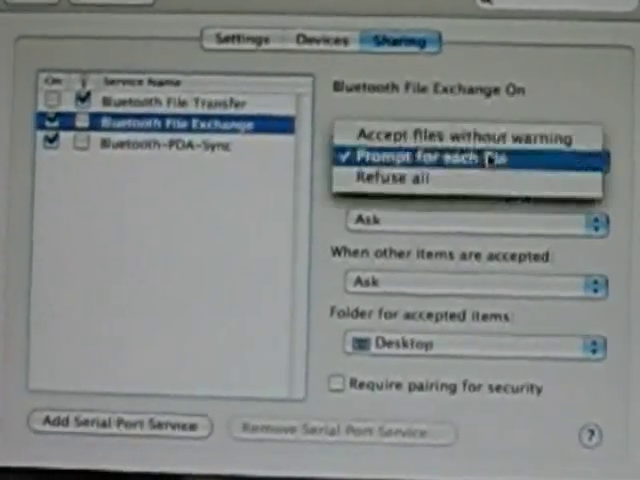
mouse_move(466, 128)
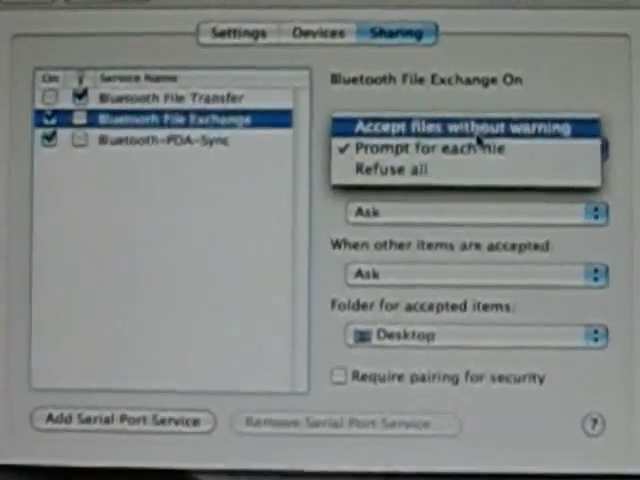
left_click(461, 126)
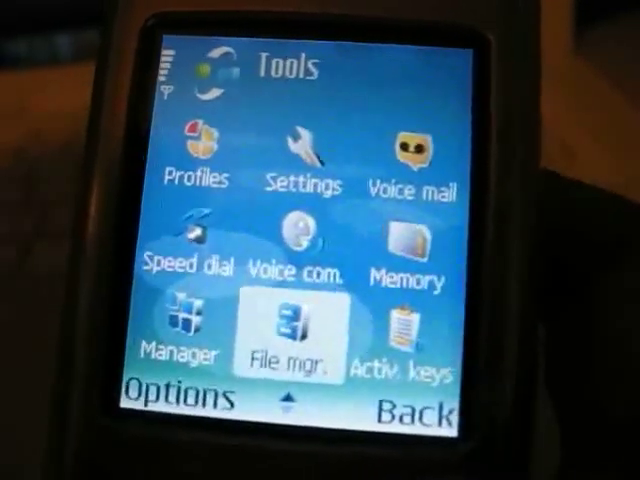
Open the Images folder in File manager and highlight the first JPG photo.
left_click(286, 330)
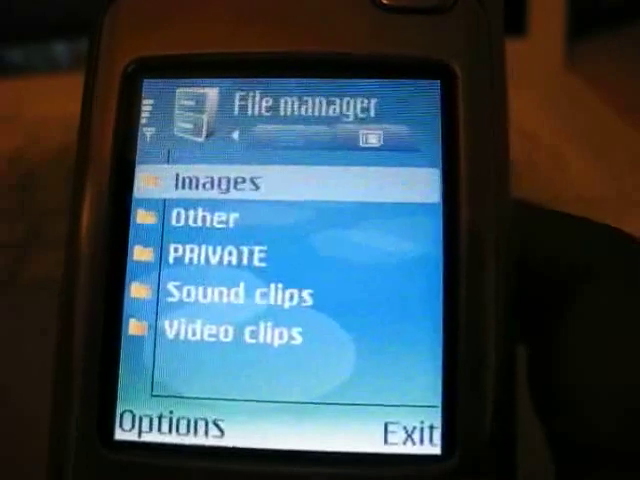
left_click(222, 180)
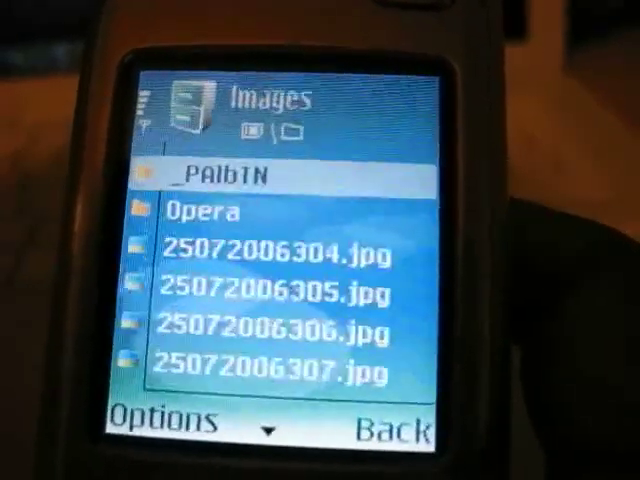
key("Down")
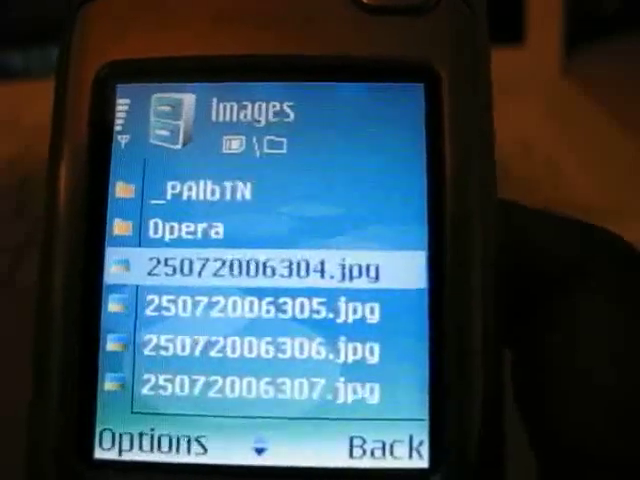
Mark all images in the folder and send them via Bluetooth.
left_click(150, 443)
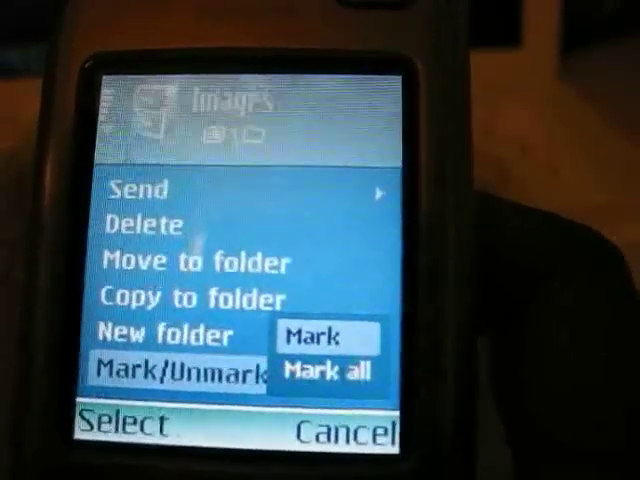
left_click(321, 370)
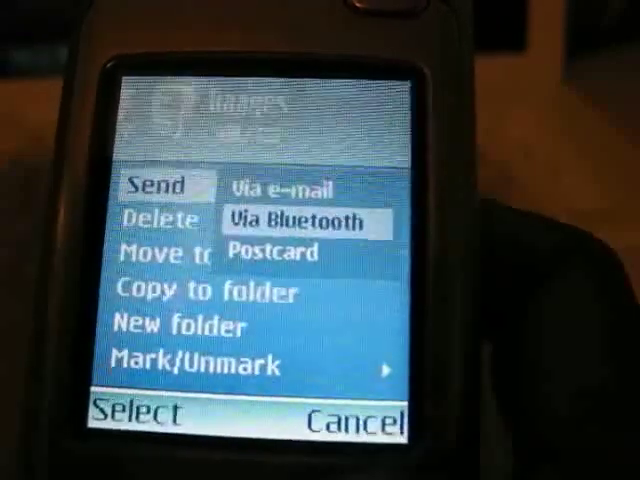
left_click(305, 221)
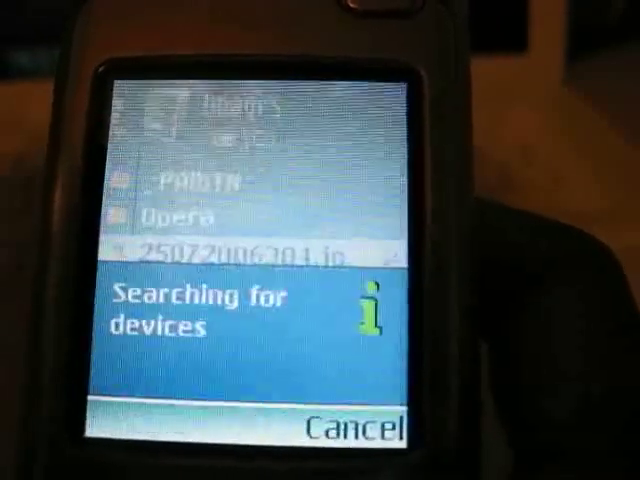